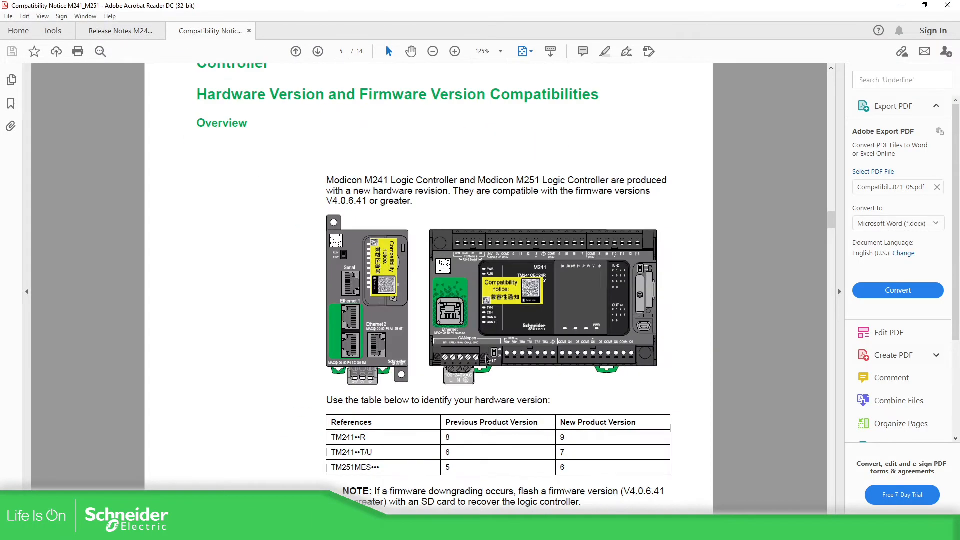
- Return to the compatibility notice cover page and scroll through its contents
click(454, 52)
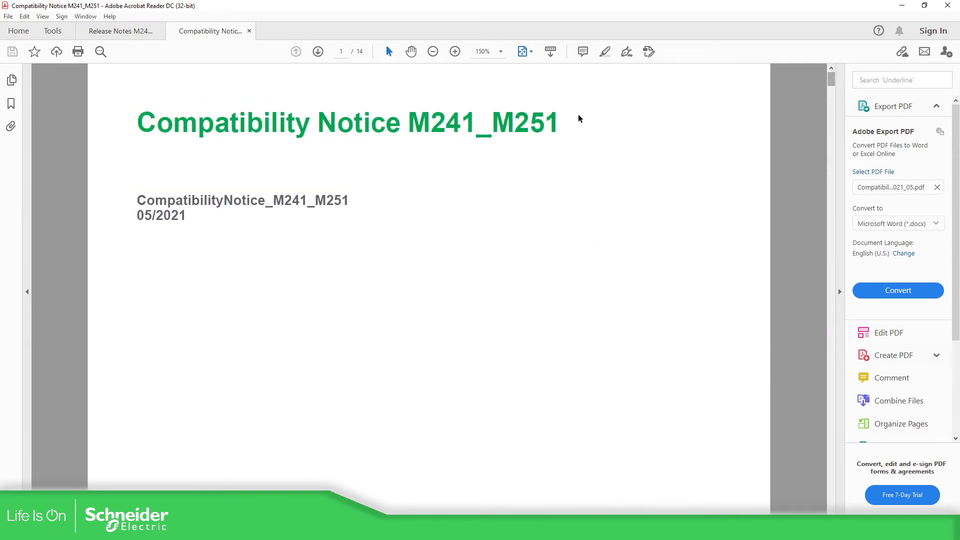
mouse_move(582, 367)
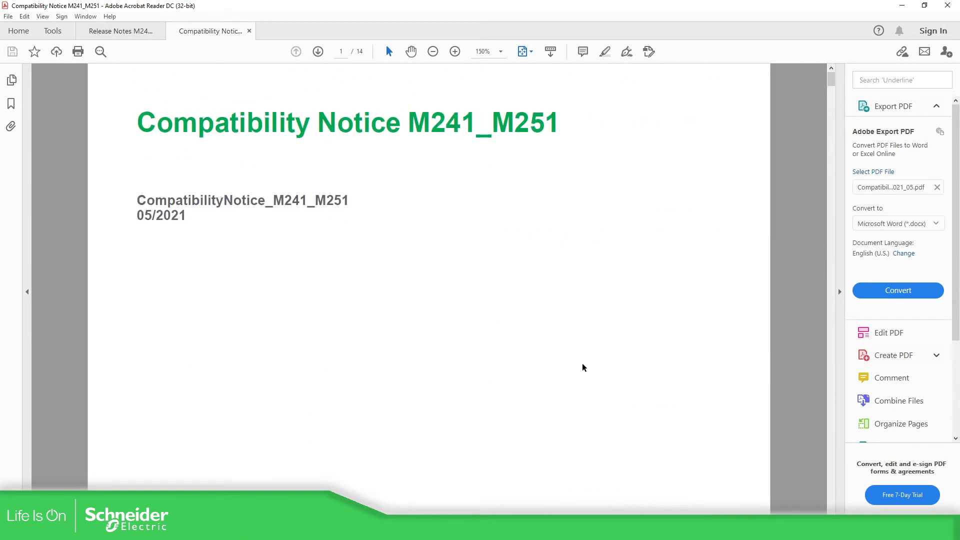
click(432, 51)
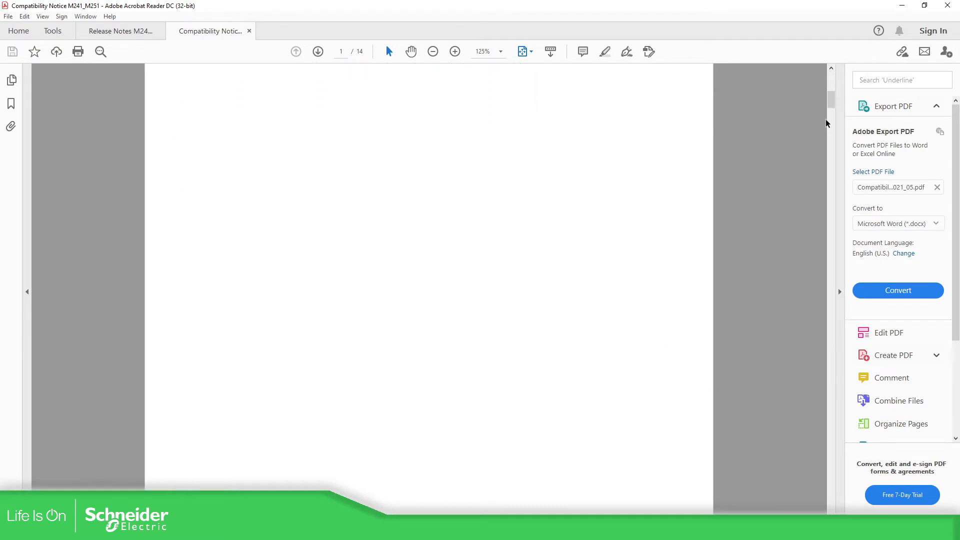
scroll(down, 3)
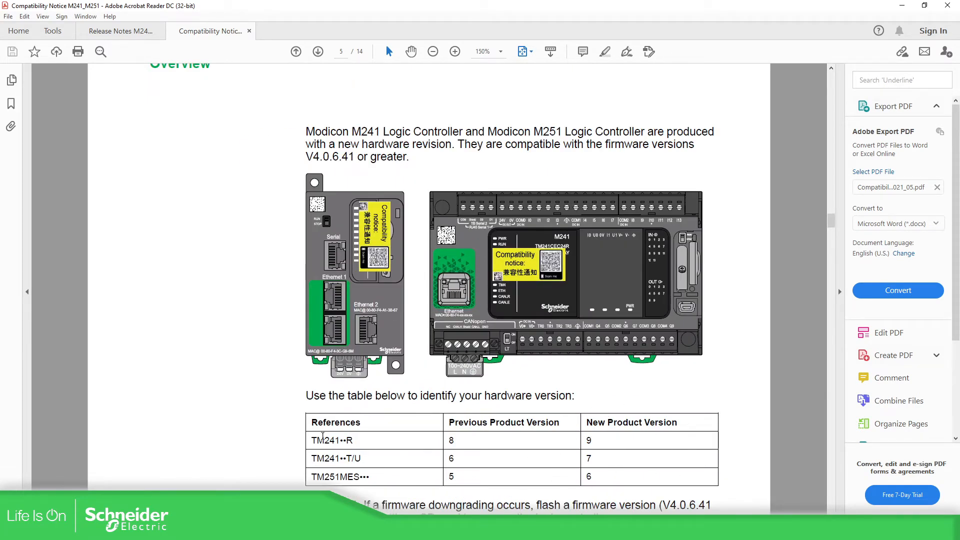
mouse_move(340, 482)
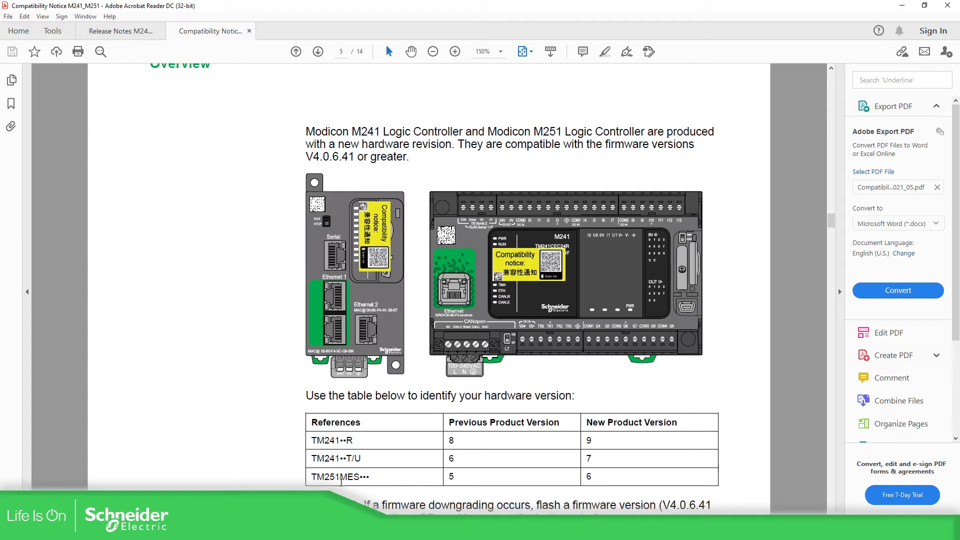
mouse_move(739, 309)
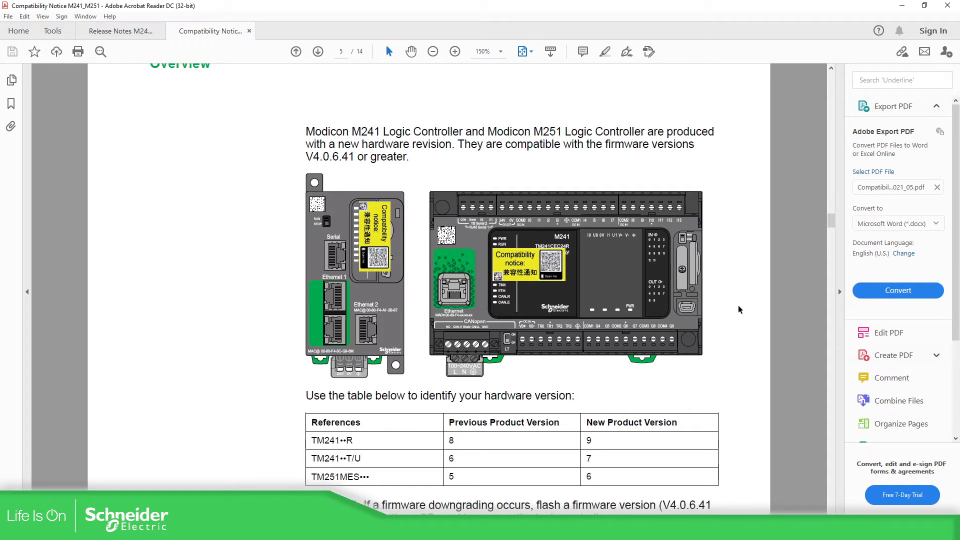
mouse_move(749, 338)
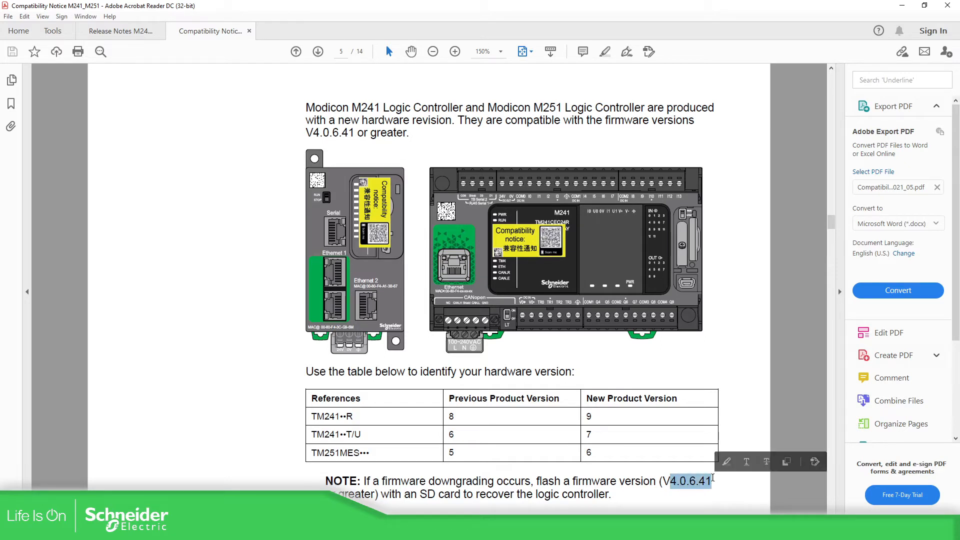
scroll(down, 3)
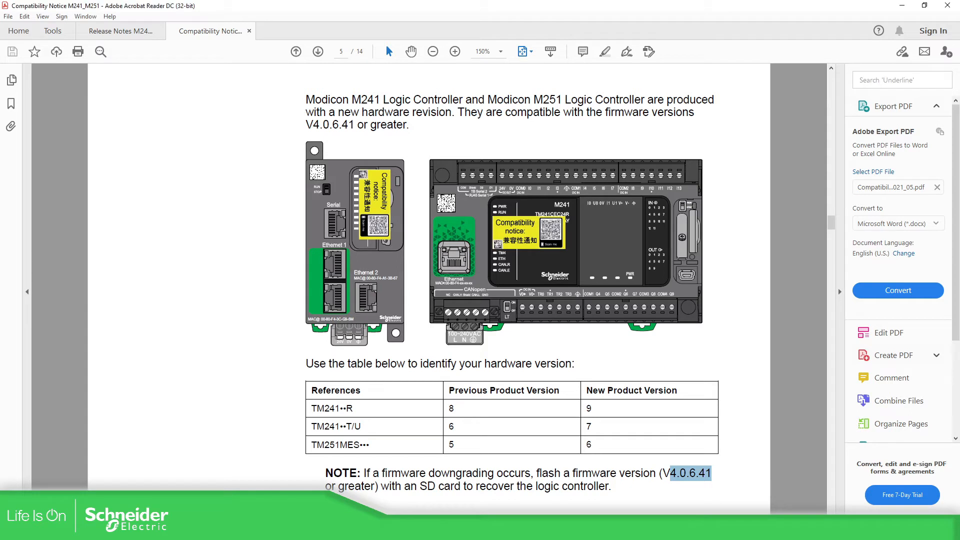
scroll(down, 3)
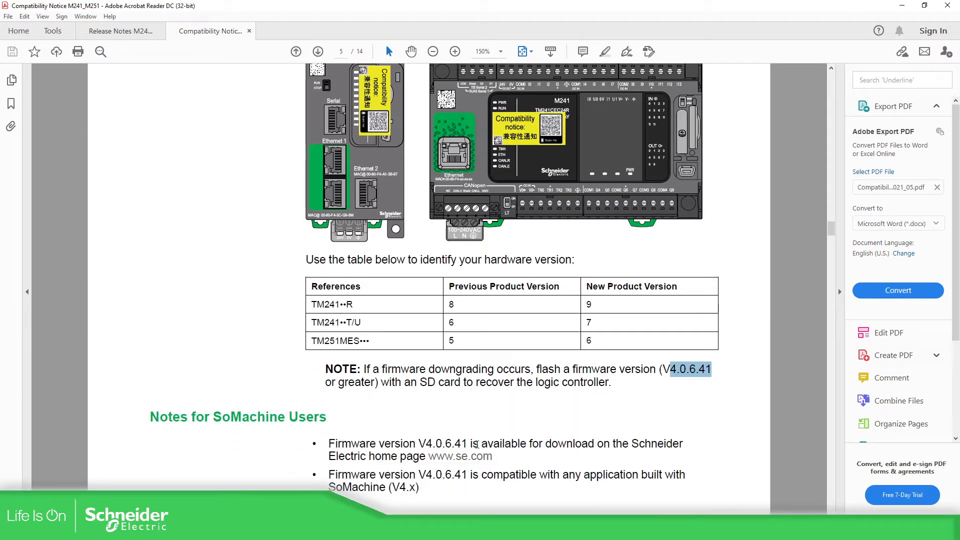
mouse_move(603, 447)
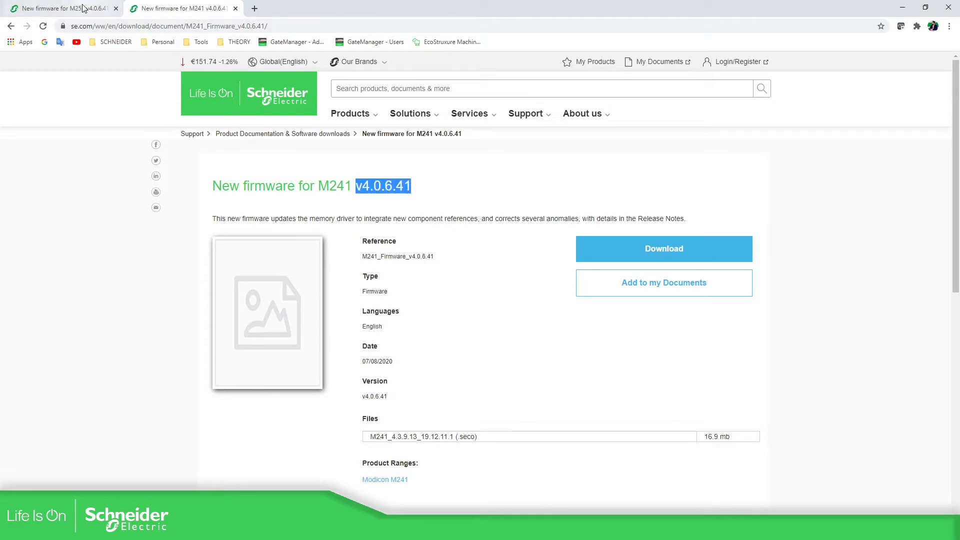
- View the M251 firmware V4.0.6.41 download page and allow SoMCM.exe to launch
click(61, 8)
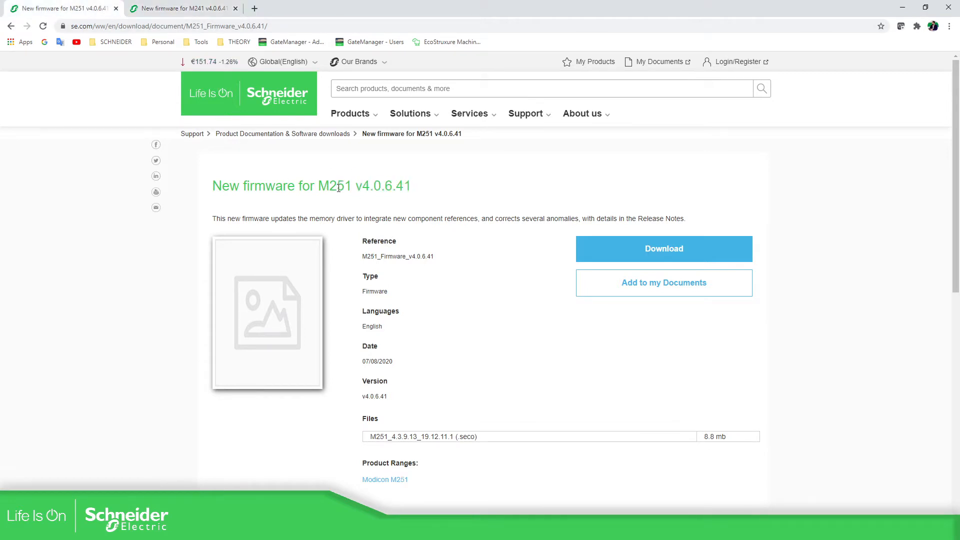
mouse_move(363, 182)
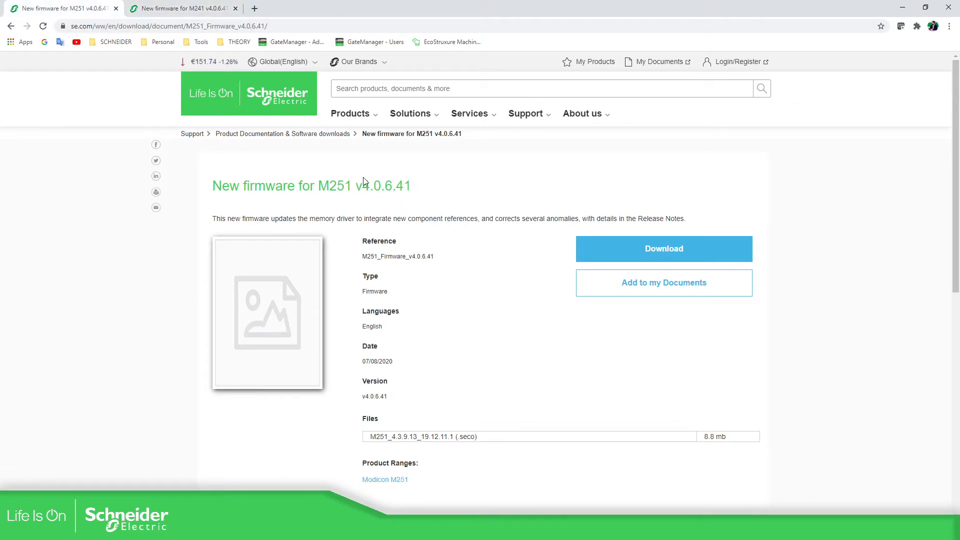
mouse_move(477, 447)
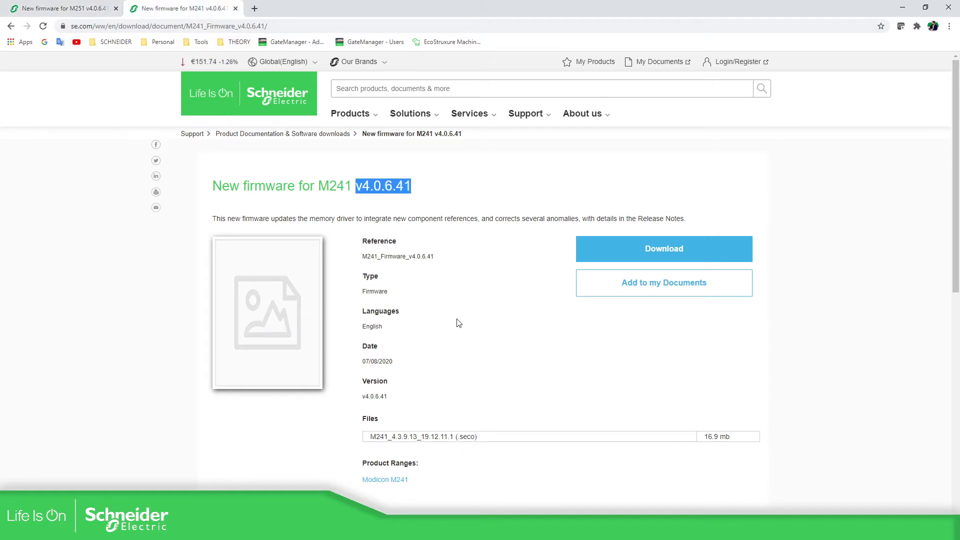
click(819, 324)
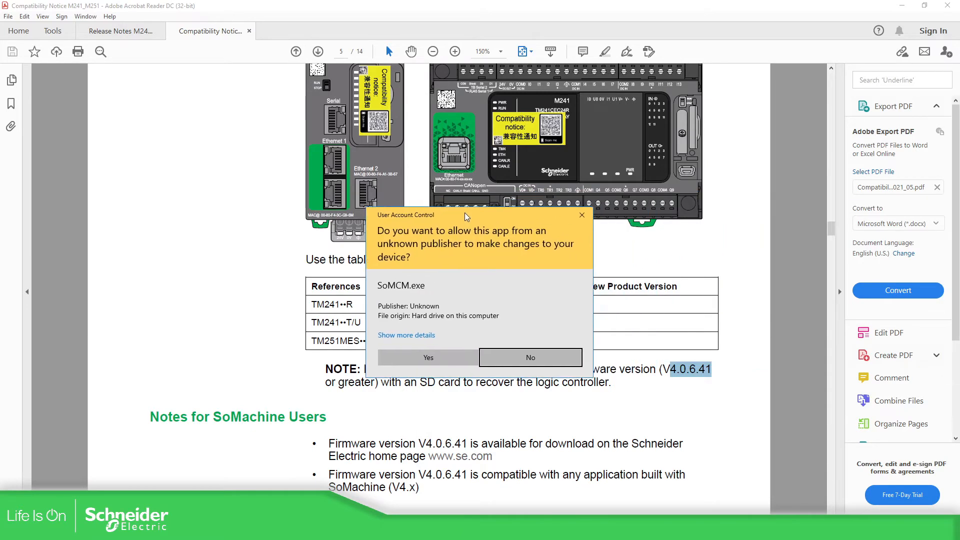
click(529, 357)
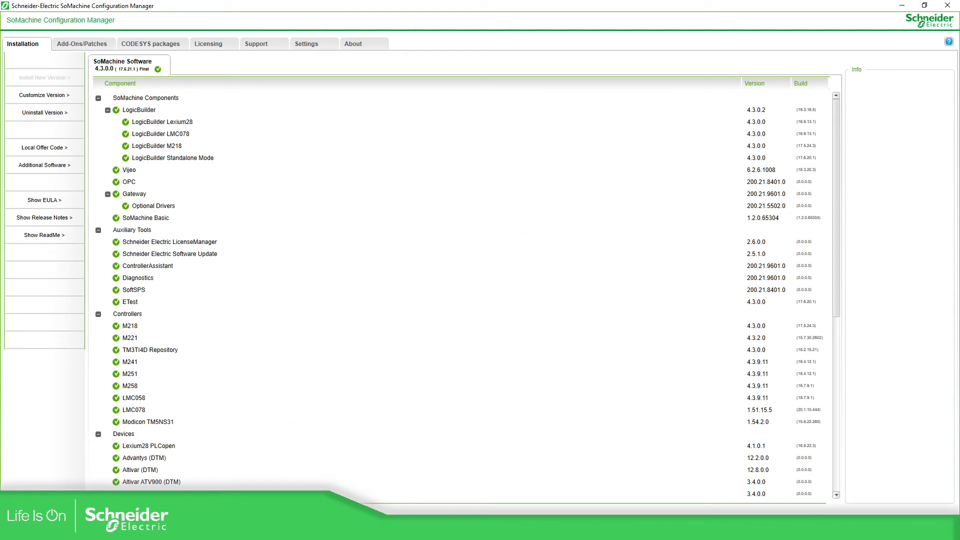
mouse_move(48, 480)
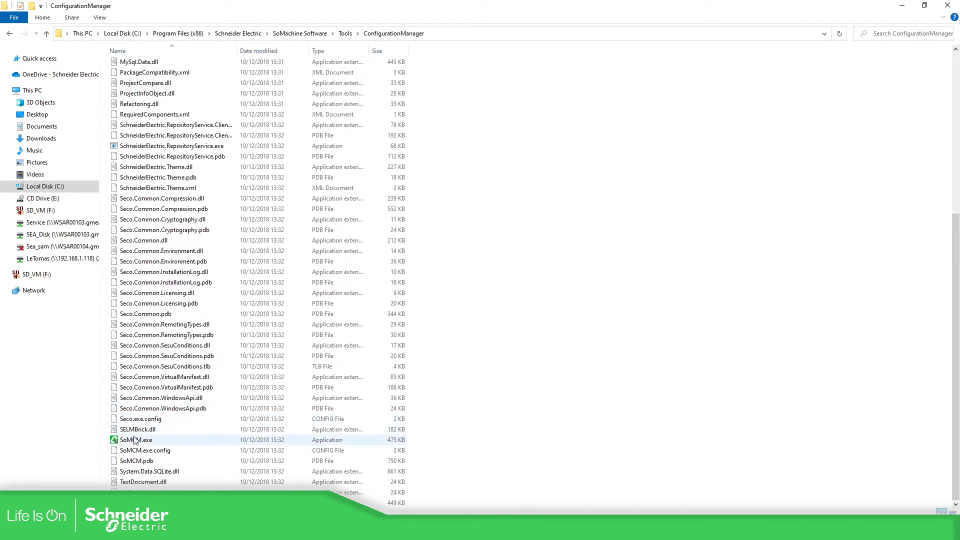
mouse_move(136, 439)
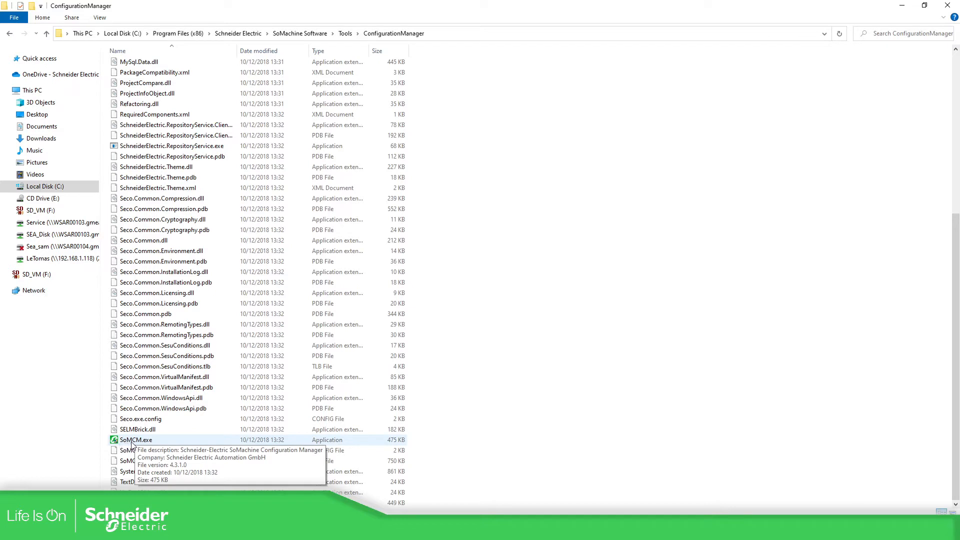
mouse_move(145, 442)
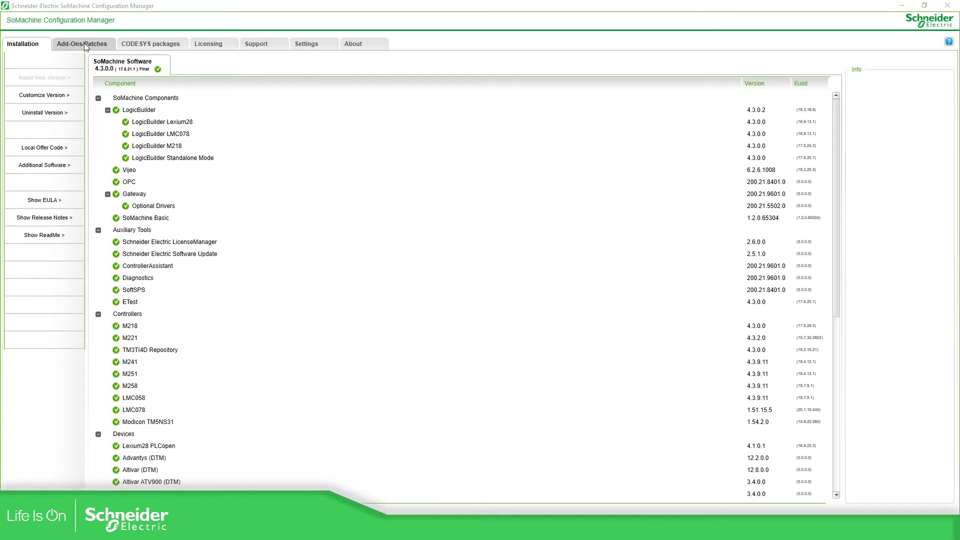
- Import M251_4.3.9.13_19.12.11.1.seco from Desktop > Firmware via Add-Ons/Patches From File
click(83, 43)
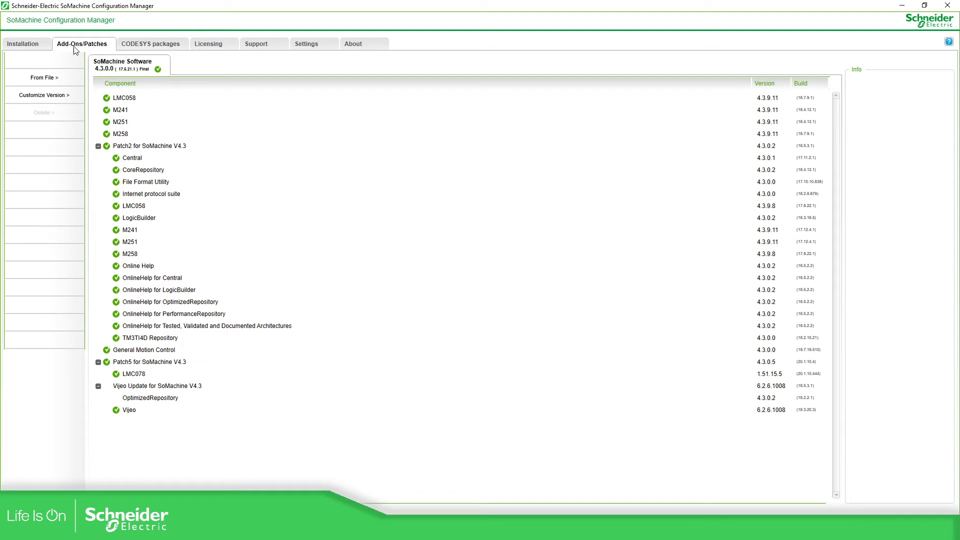
mouse_move(44, 77)
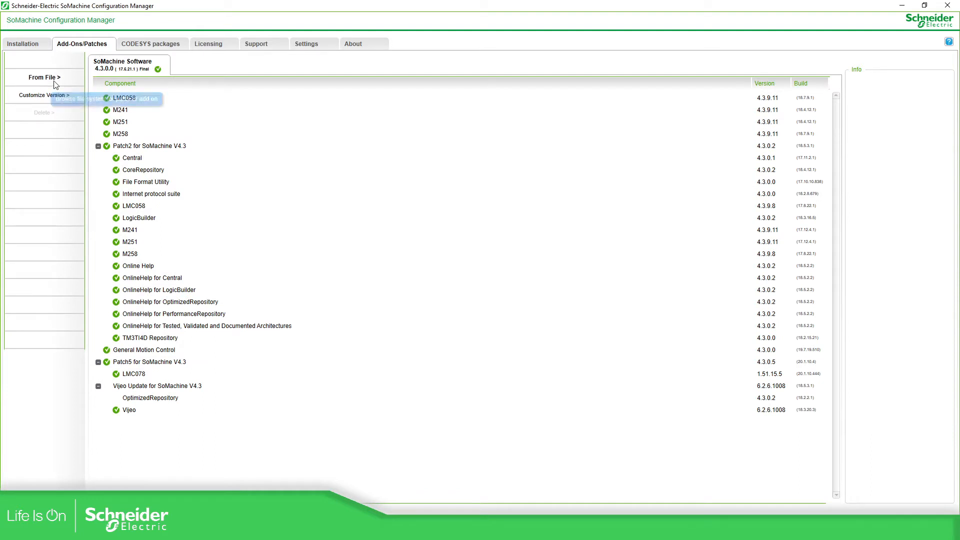
click(43, 77)
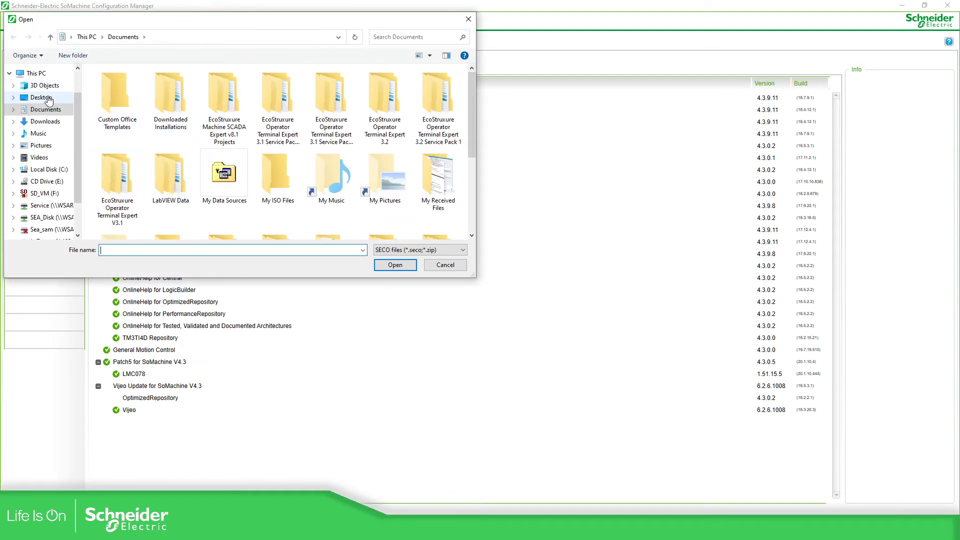
click(41, 97)
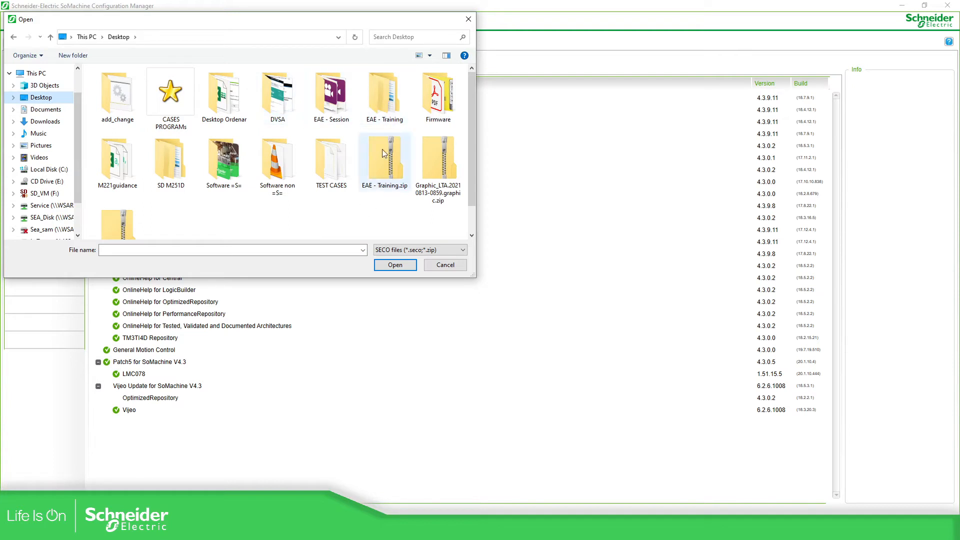
double_click(438, 92)
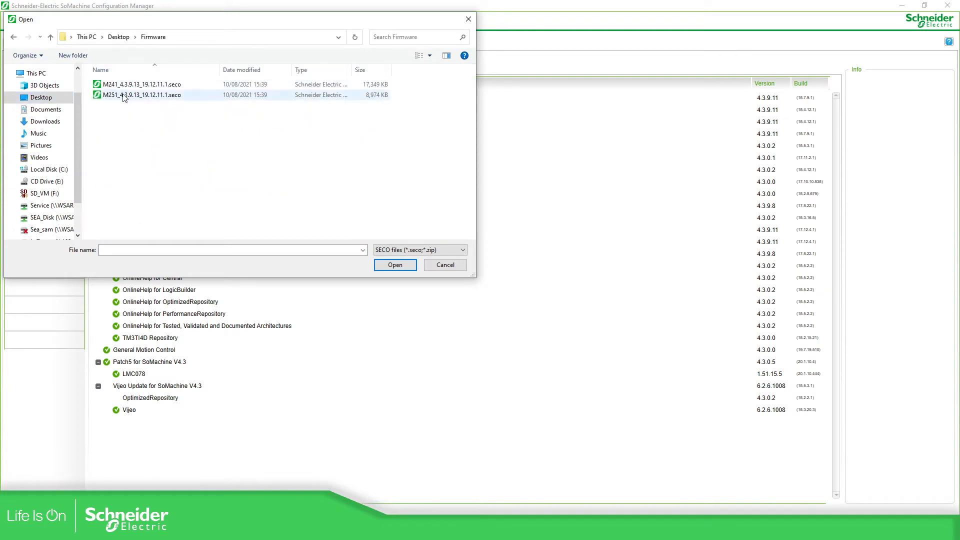
click(141, 95)
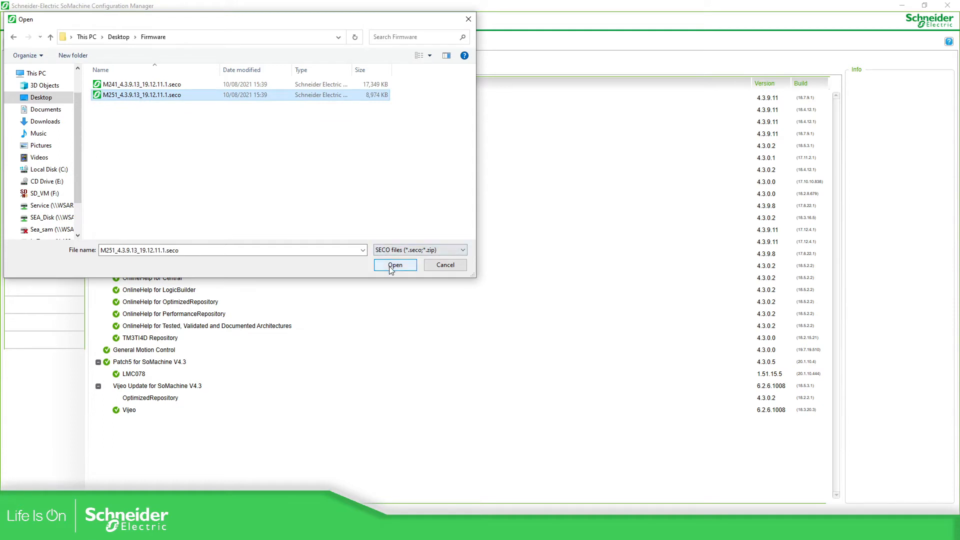
click(395, 264)
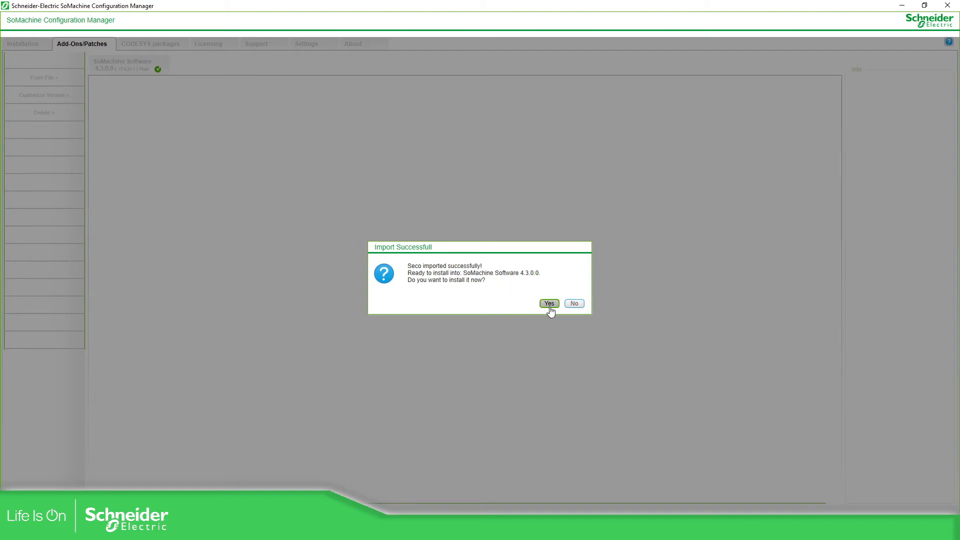
- Install the M251 package now, continuing past the anti-virus warning
click(547, 303)
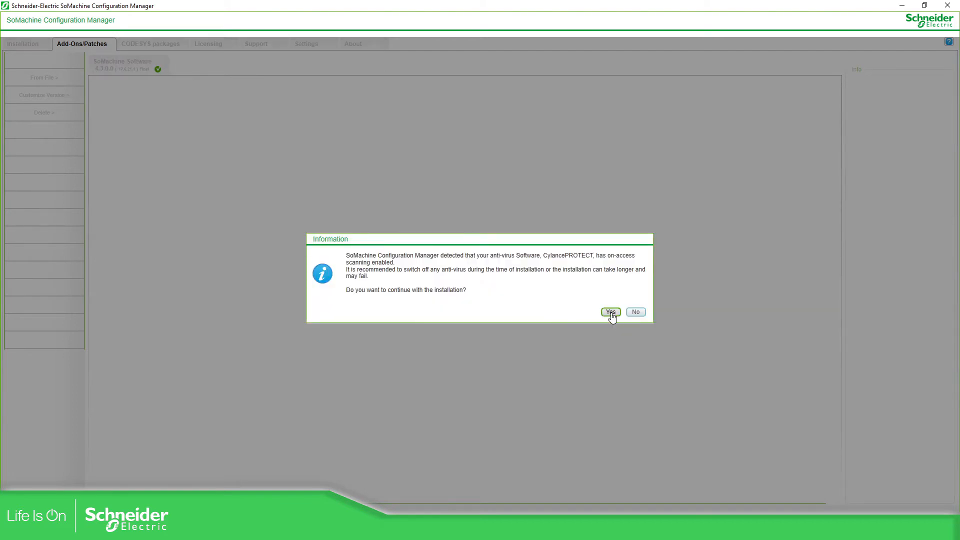
click(609, 312)
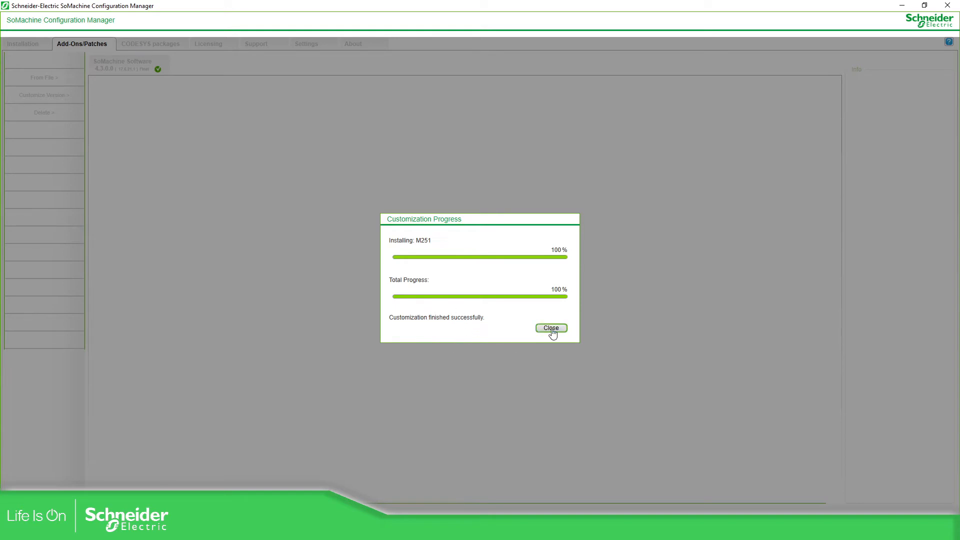
- Show the Add-Ons/Patches list, confirming M251 at version 4.3.9.13
click(549, 328)
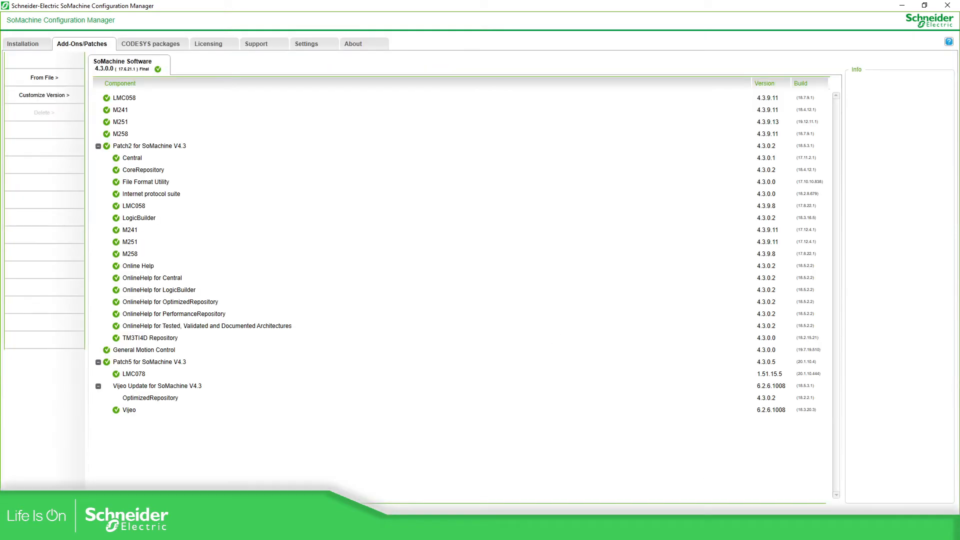
mouse_move(300, 423)
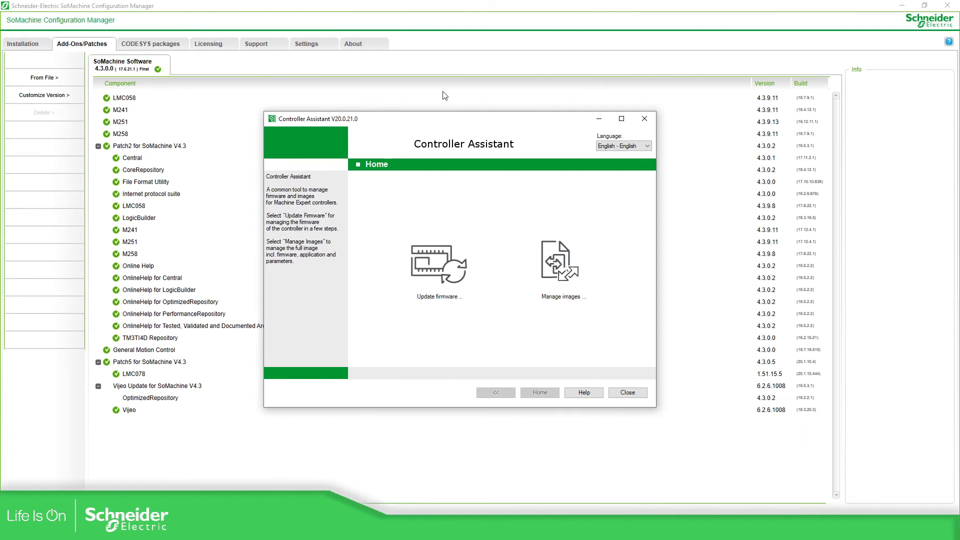
mouse_move(439, 268)
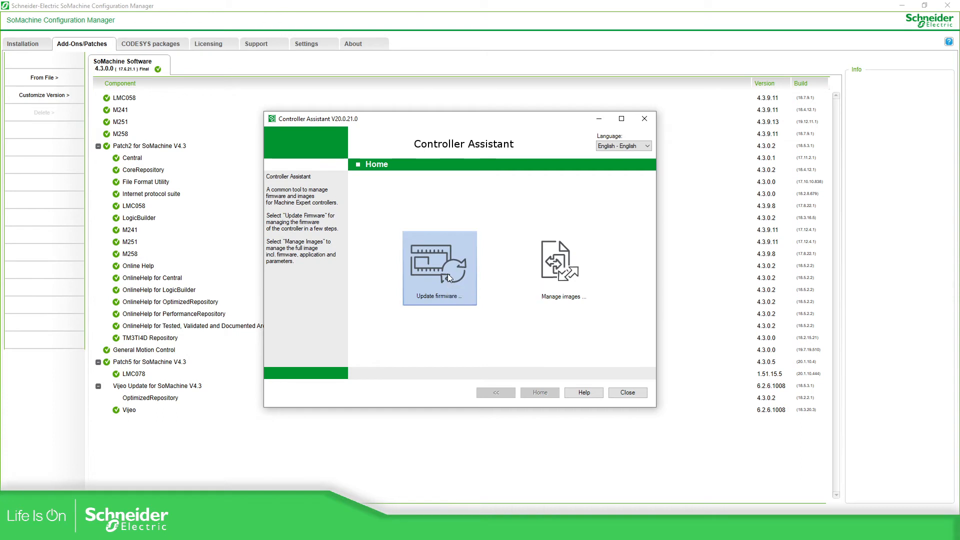
- Select controller type M251 and firmware version V4.0.6.41 - SoM V4.3
click(439, 270)
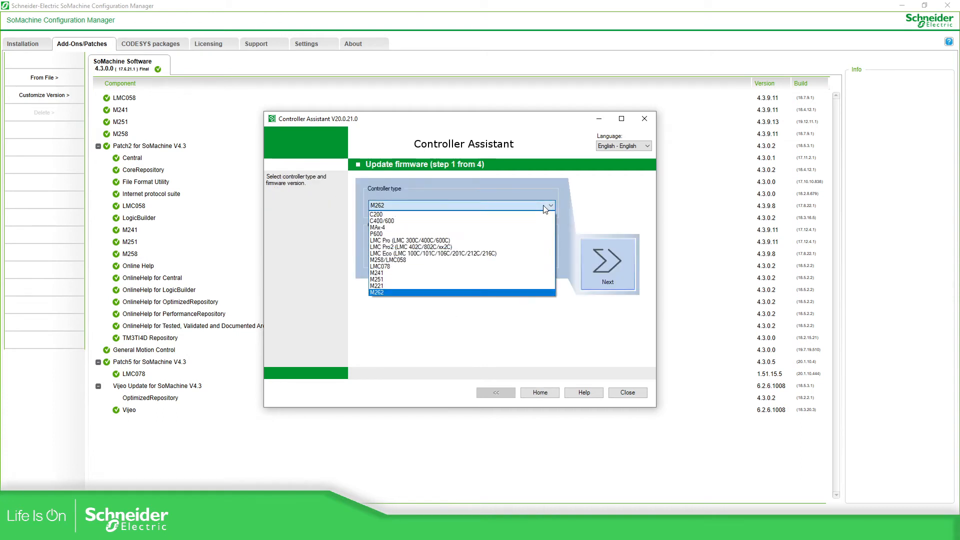
click(377, 280)
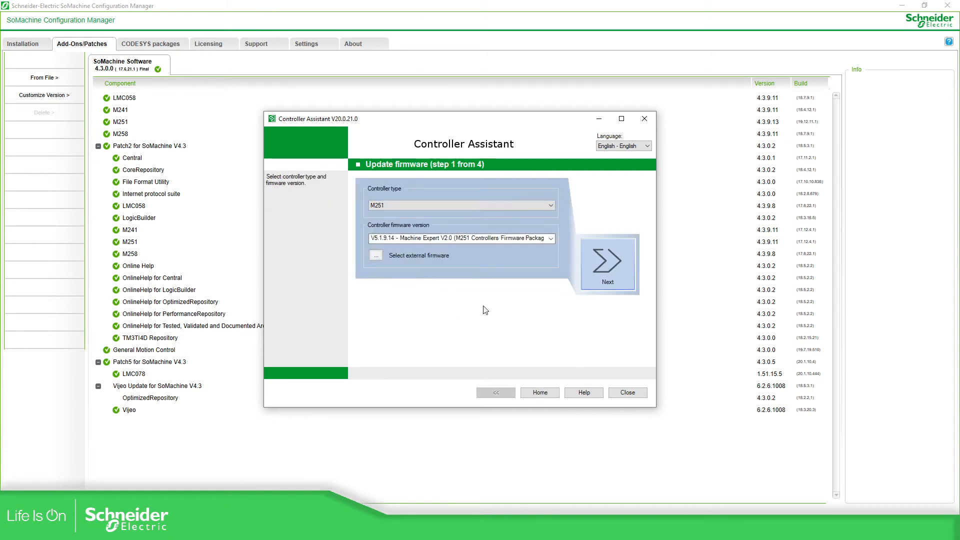
click(550, 238)
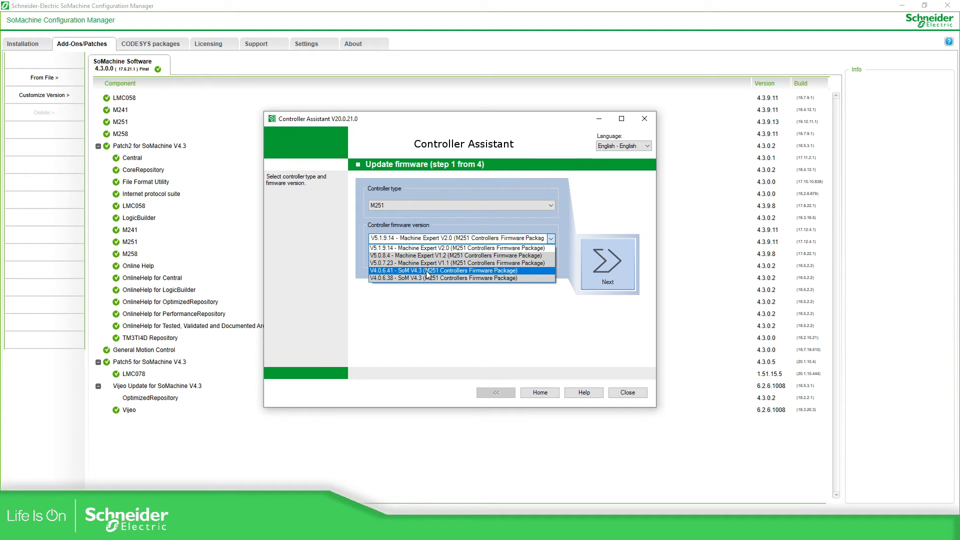
click(441, 270)
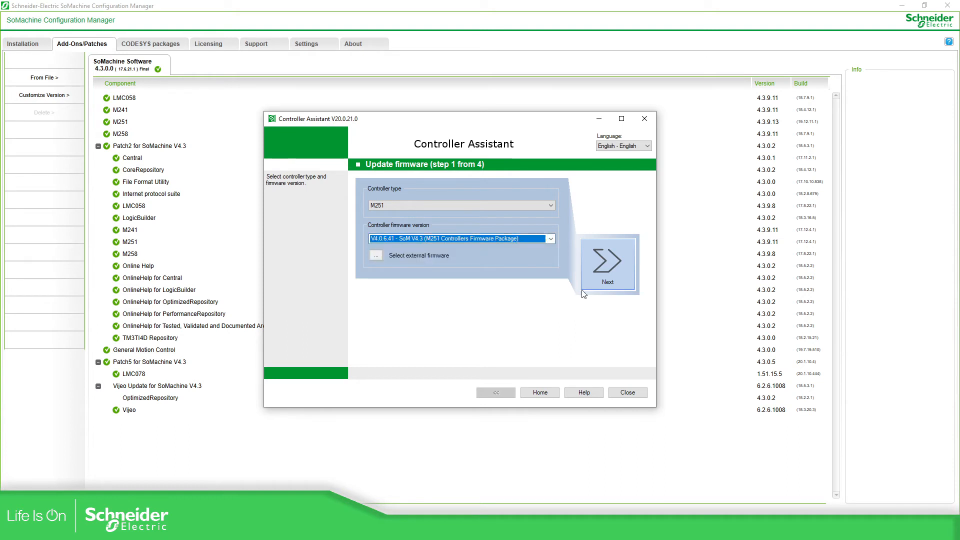
mouse_move(648, 262)
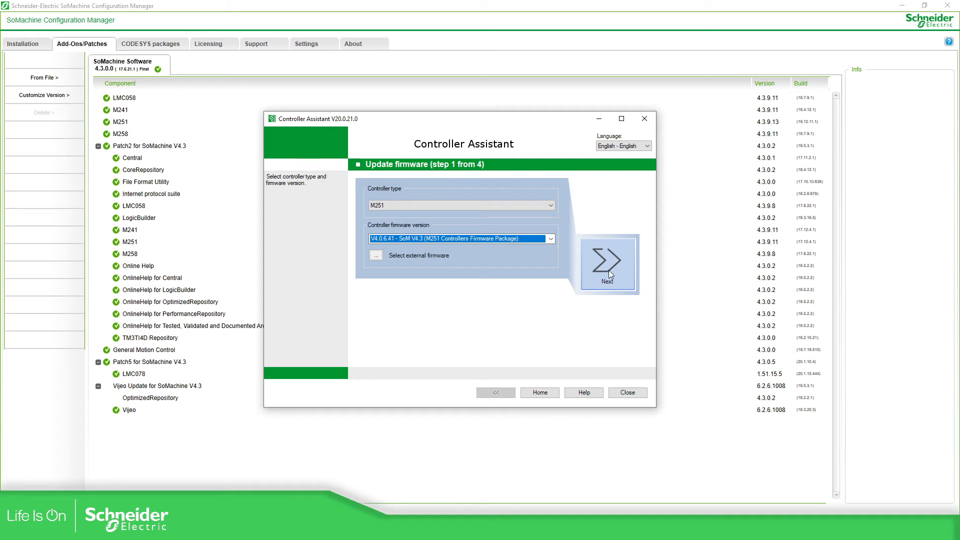
- Set fixed IP 192.168.1.251, subnet 255.255.255.0 and gateway 192.168.1.1
click(607, 263)
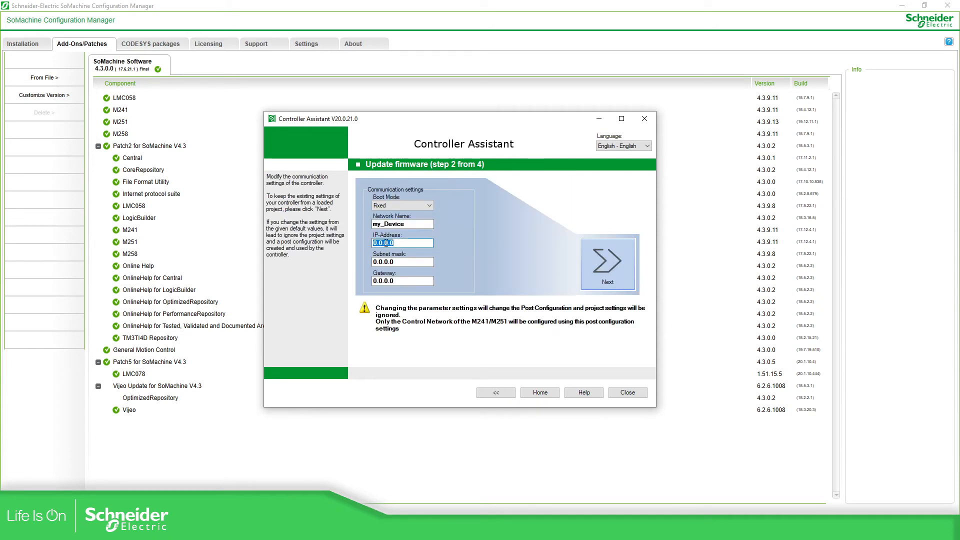
text(192.168.1.251)
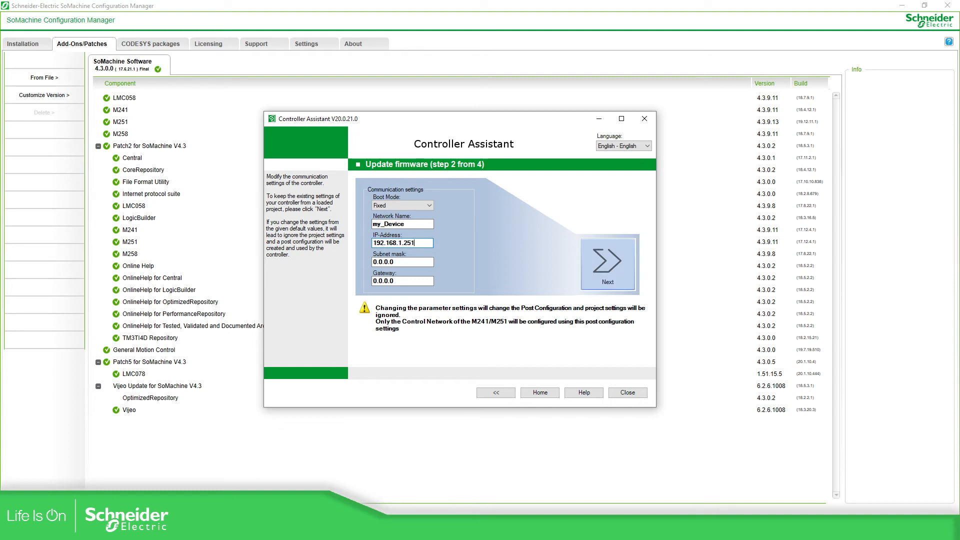
text(255.255.255.0)
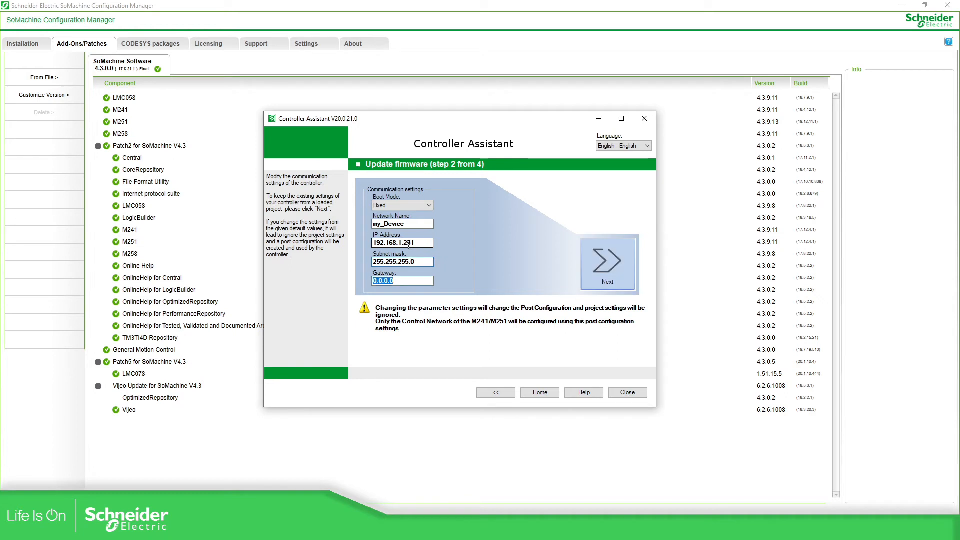
text(192.168.1.1)
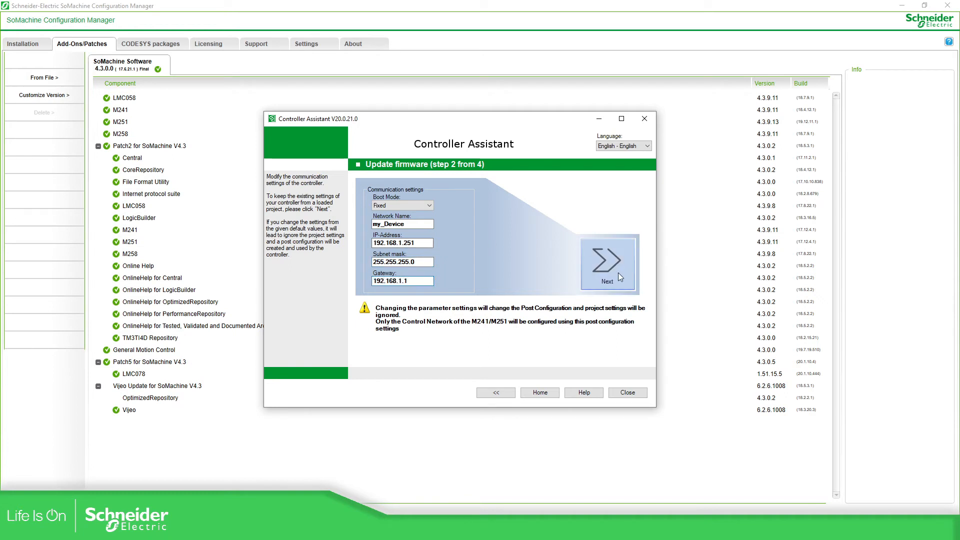
click(607, 258)
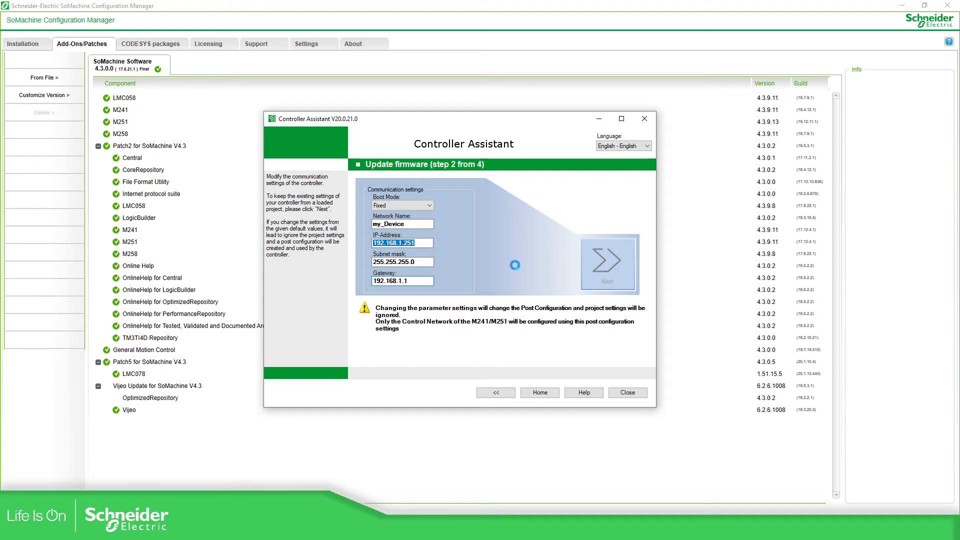
- Choose Write on controller and connect to TM251MESE PLC_M251_LVL2 at 192.168.1.251
click(607, 265)
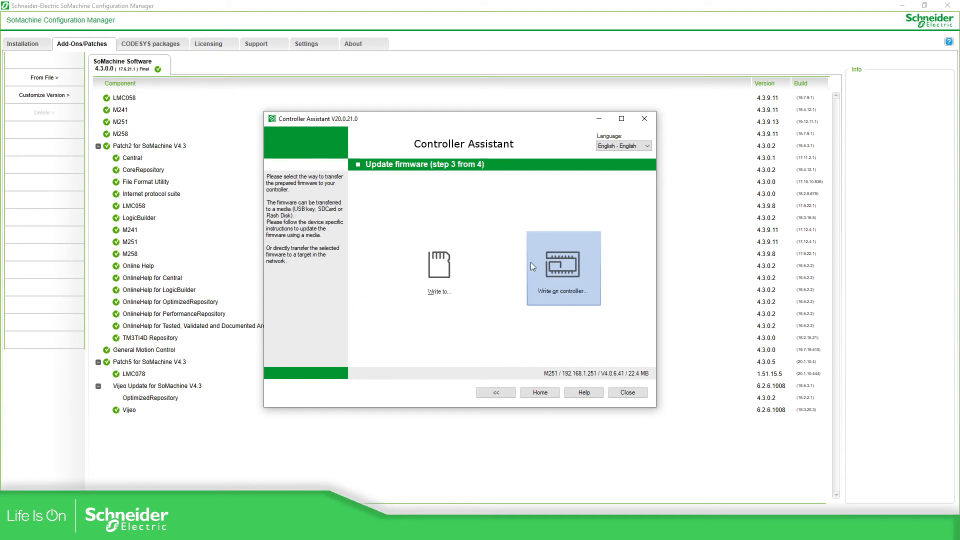
mouse_move(575, 282)
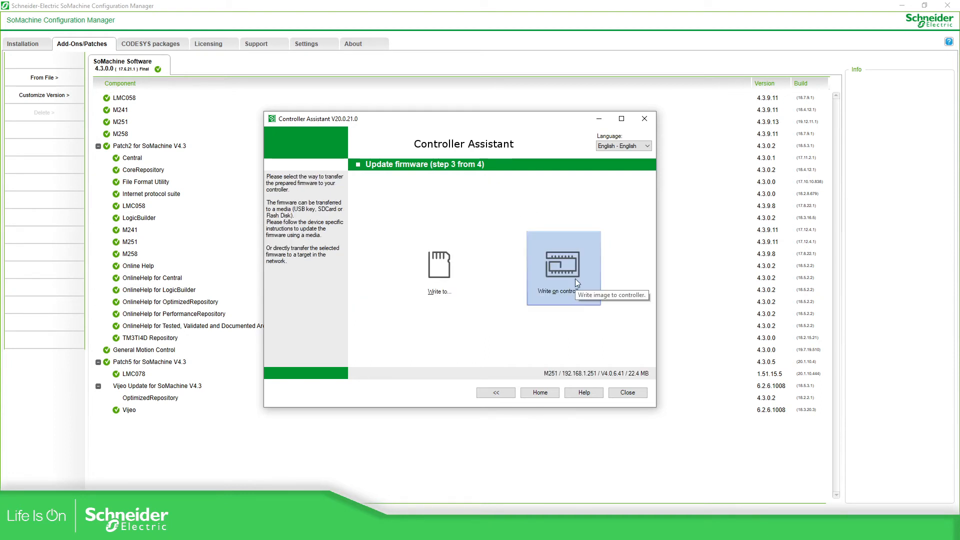
click(563, 263)
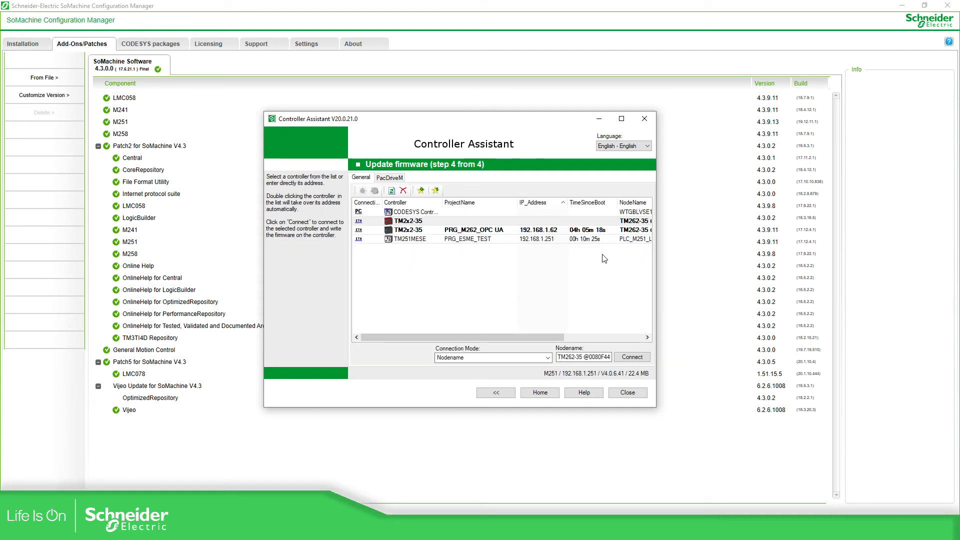
click(407, 238)
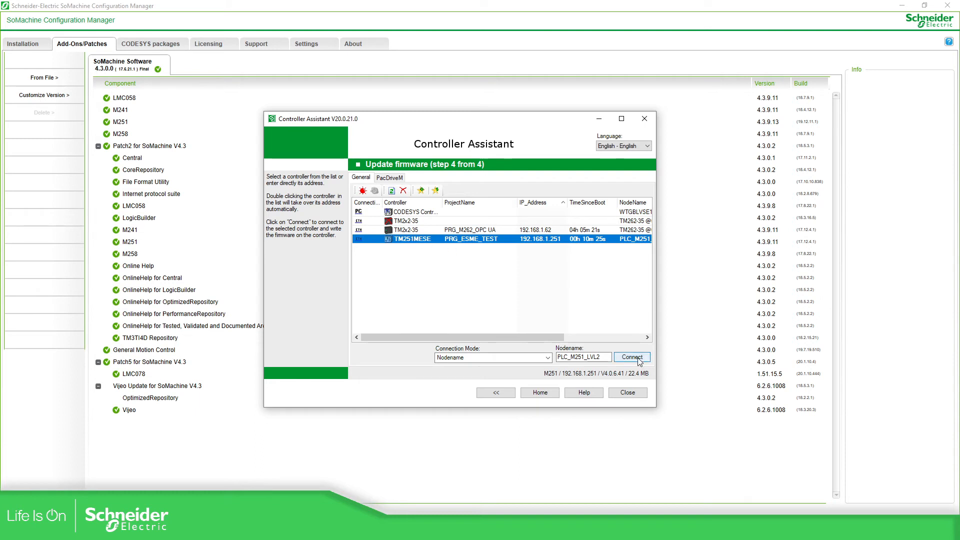
click(631, 356)
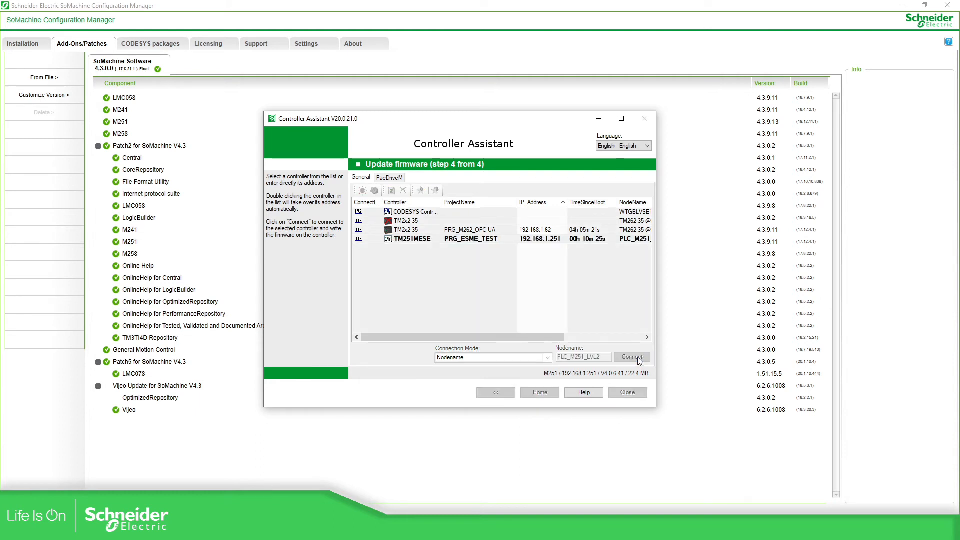
- Keep user rights Reset to default and accept the safety warning to start transferring
click(631, 357)
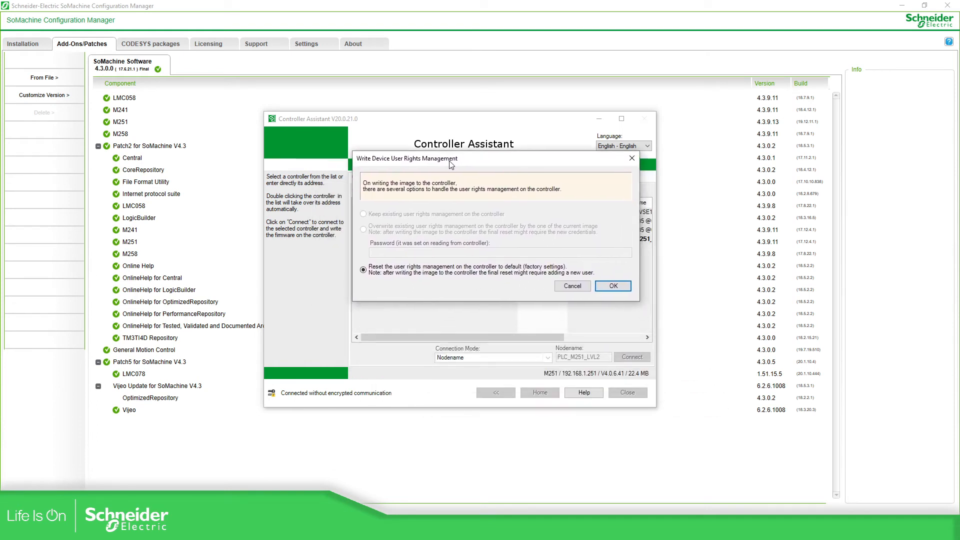
mouse_move(510, 246)
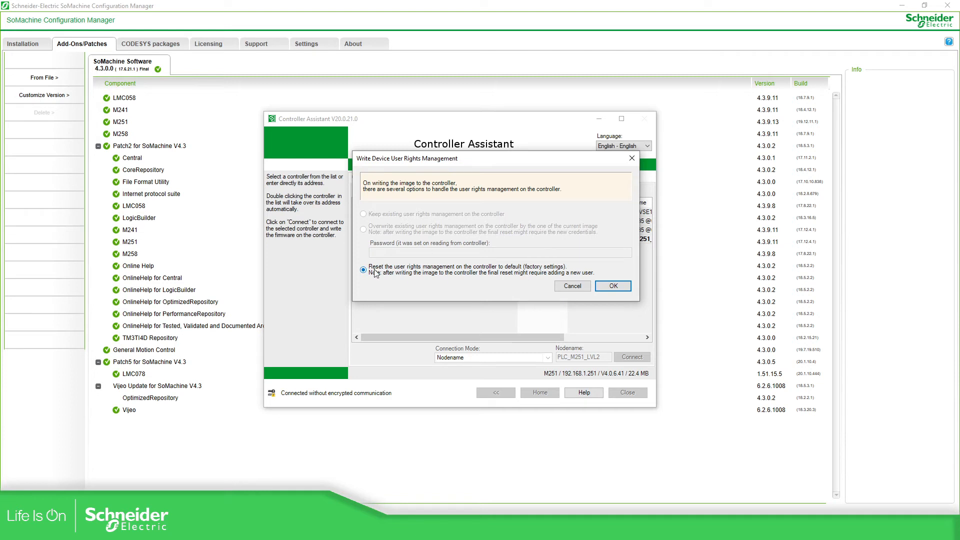
click(612, 286)
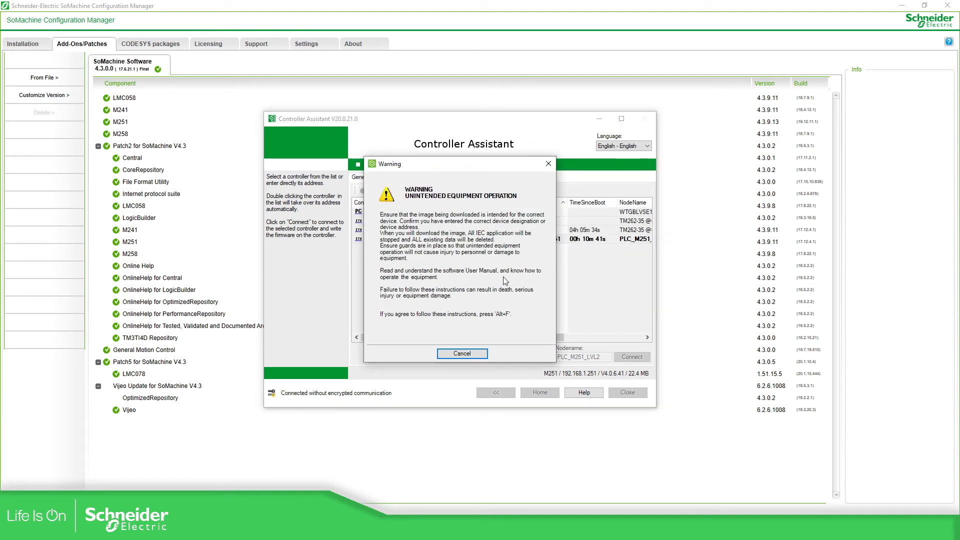
key(alt+f)
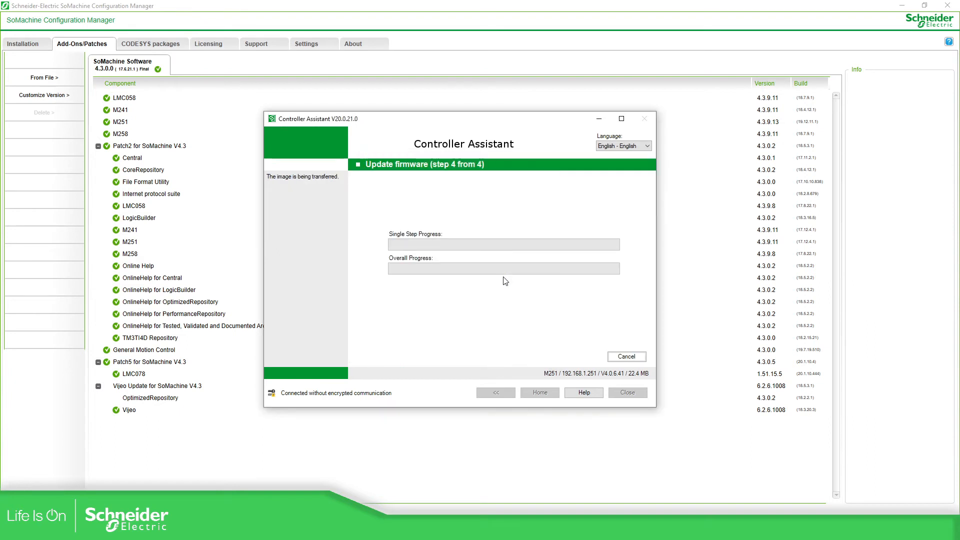
mouse_move(505, 285)
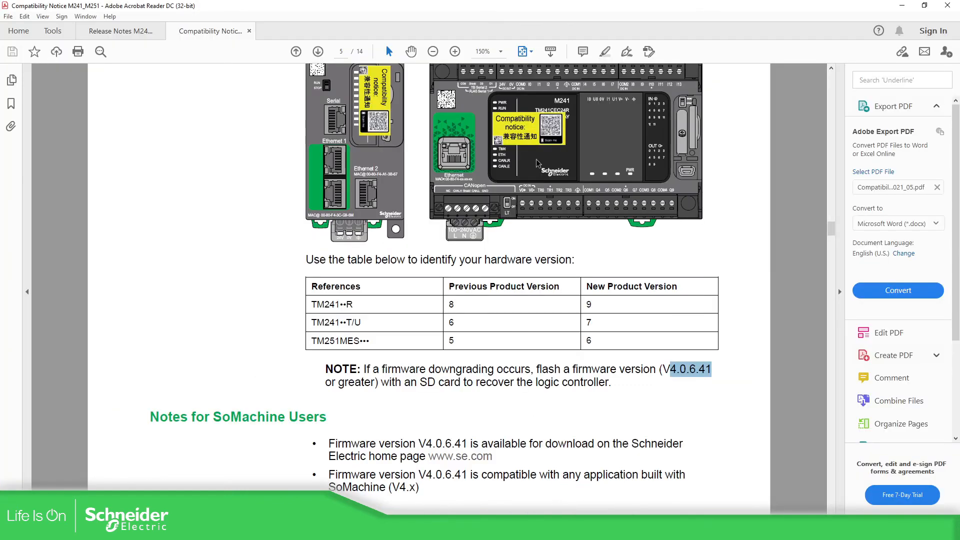
- Scroll the Compatibility Notice to the note recommending firmware V4.0.6.41 or greater
scroll(down, 3)
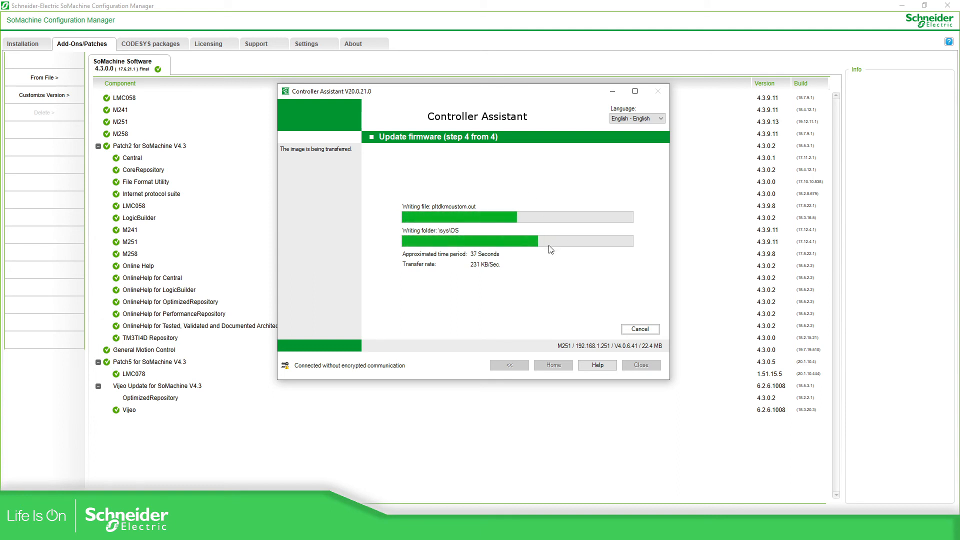
mouse_move(553, 264)
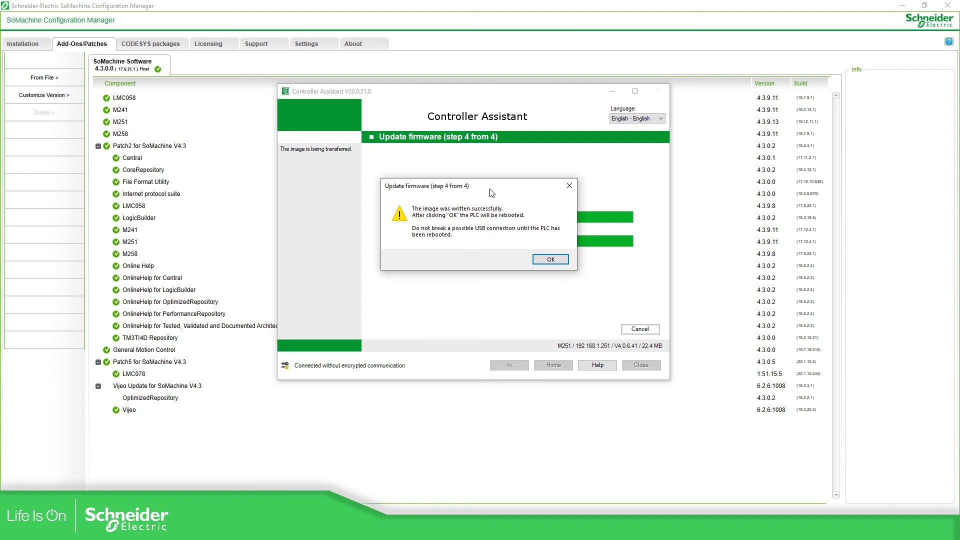
mouse_move(527, 237)
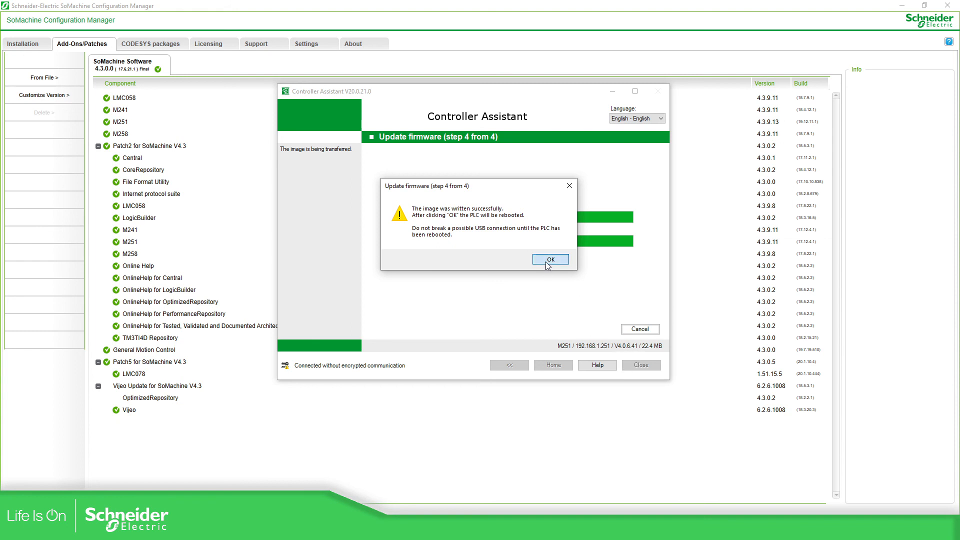
- Confirm the 'image was written successfully' message so the PLC reboots
click(549, 259)
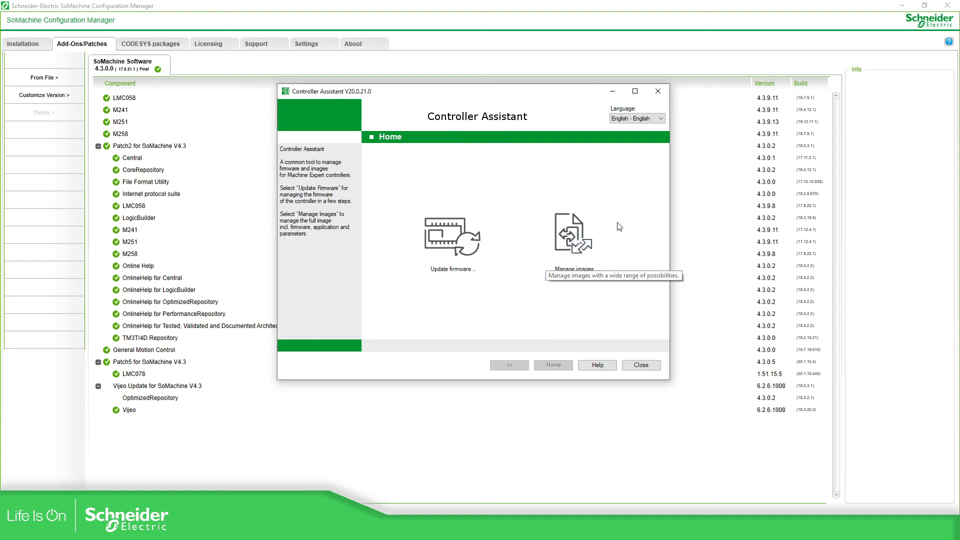